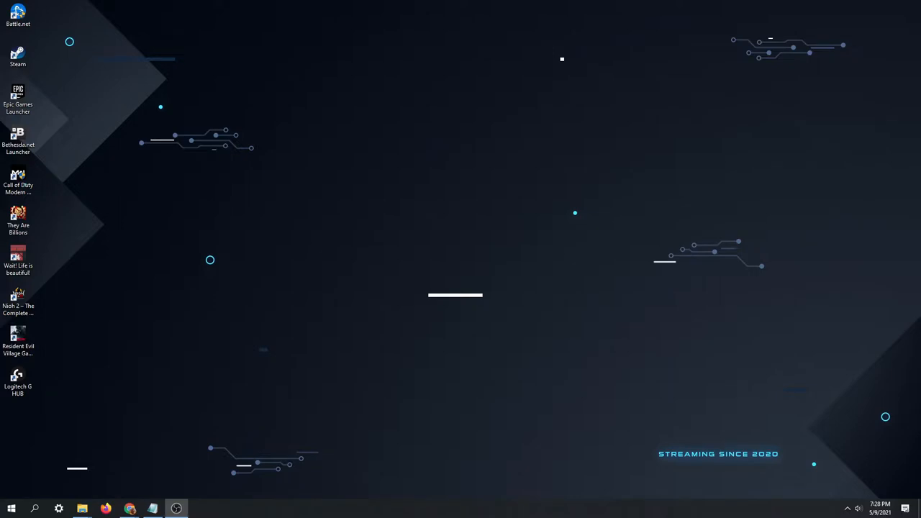
mouse_move(644, 204)
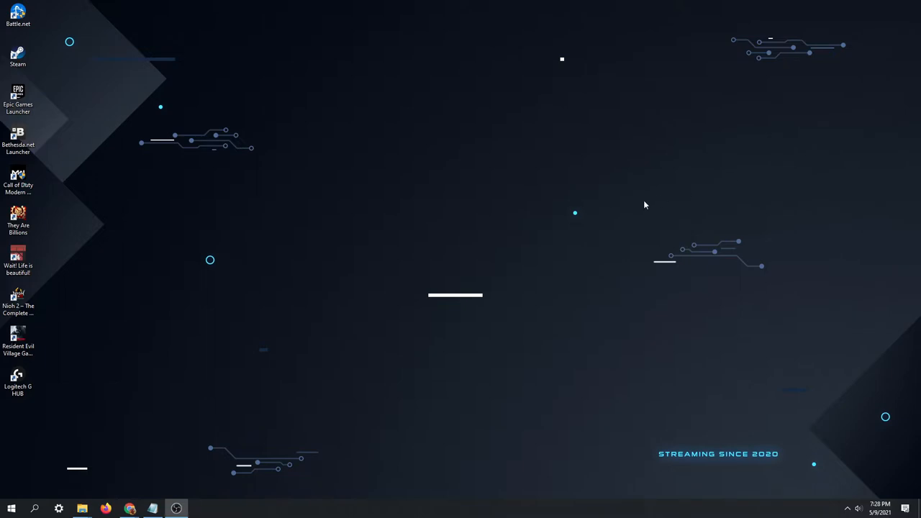
mouse_move(406, 252)
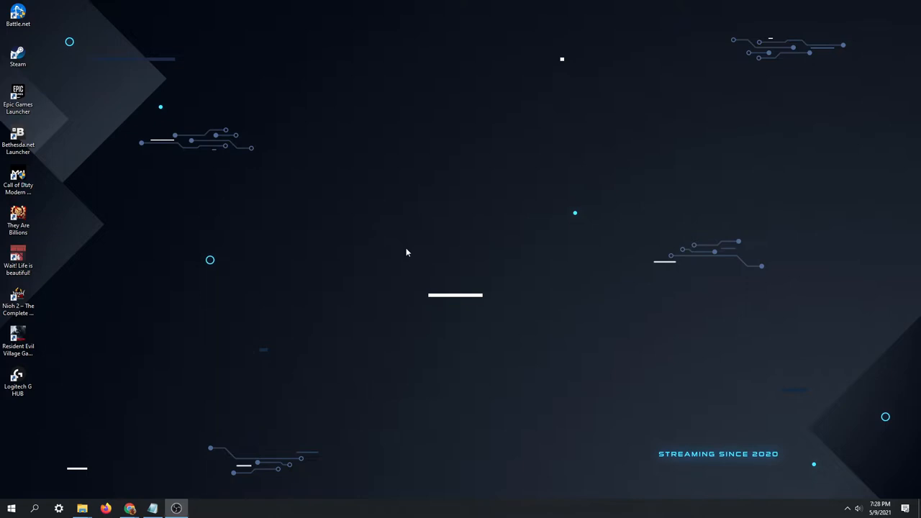
mouse_move(366, 269)
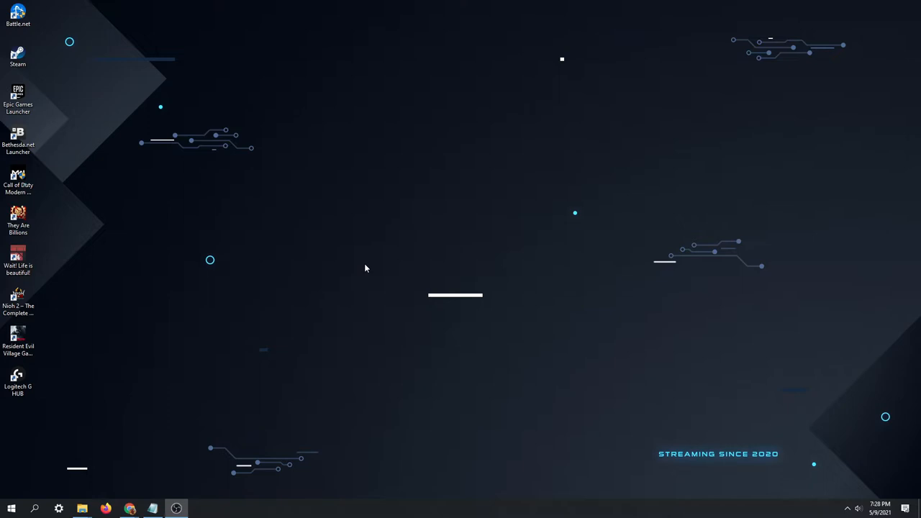
mouse_move(624, 203)
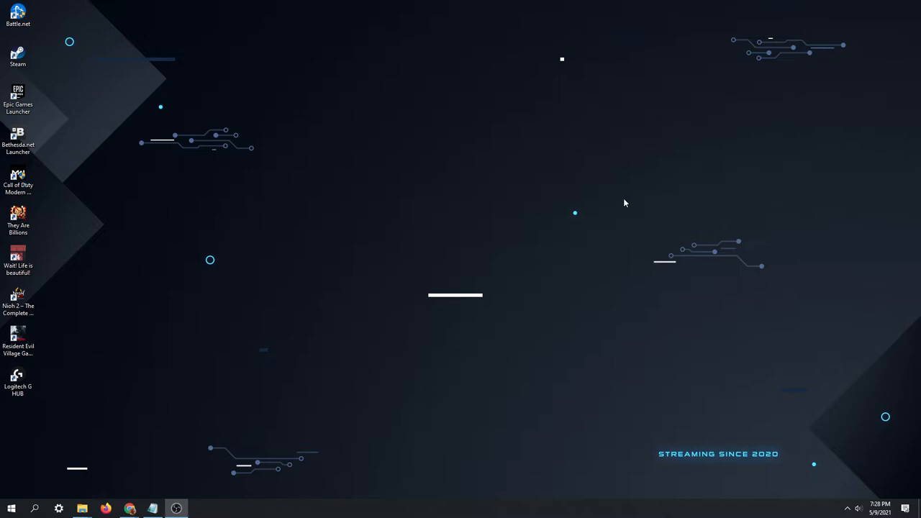
- View the mod's download page, then go to the Mod folder holding the downloaded zip
click(130, 509)
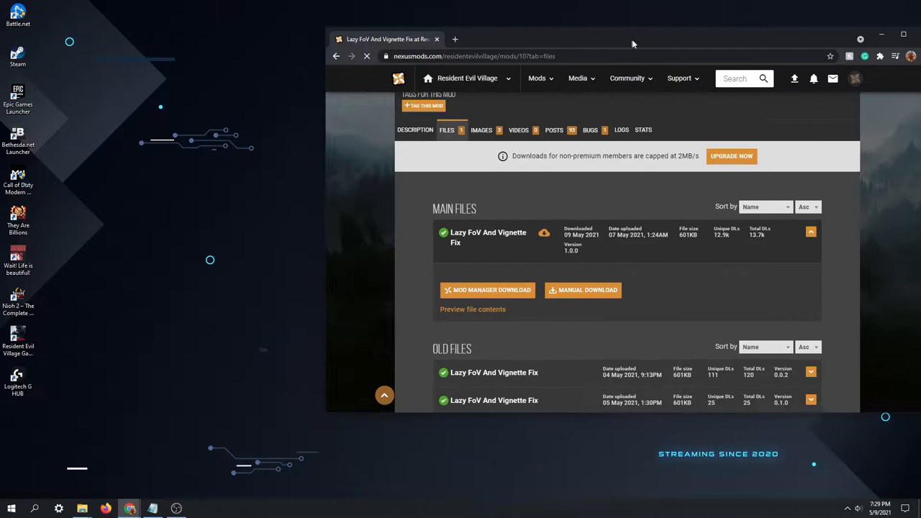
click(880, 34)
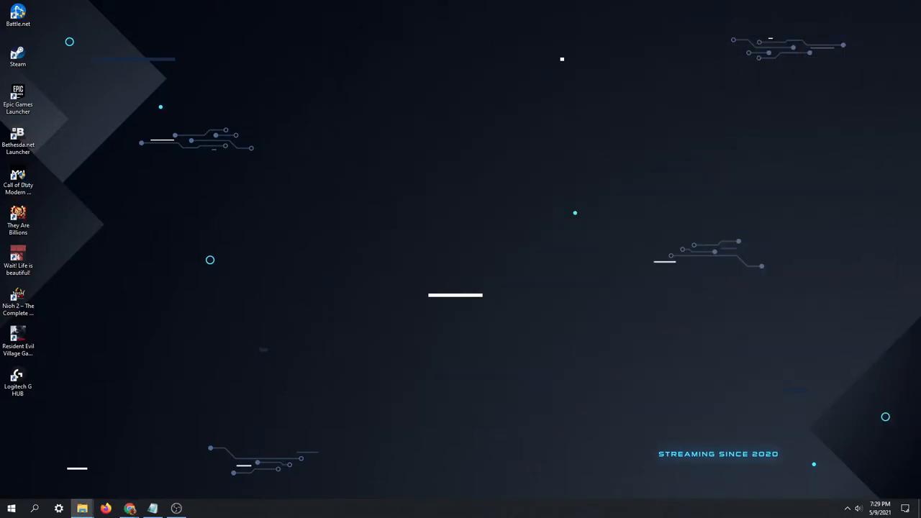
click(82, 510)
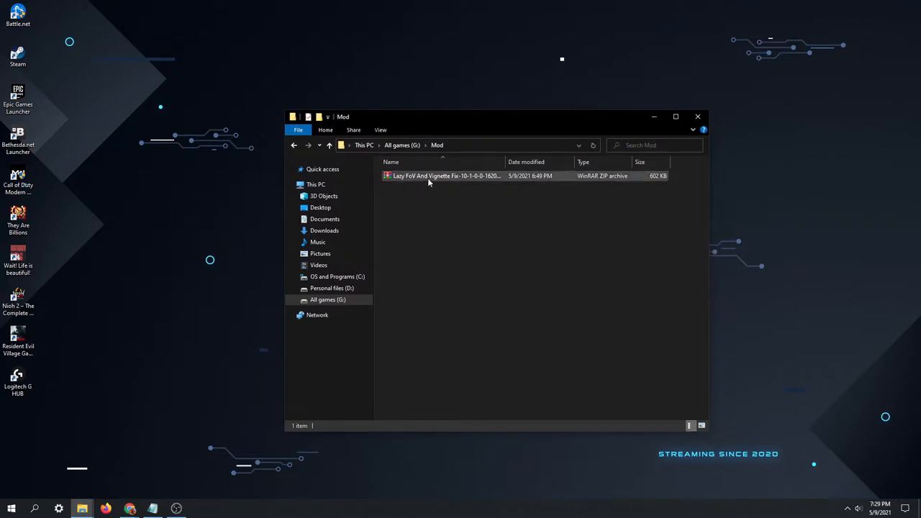
mouse_move(424, 176)
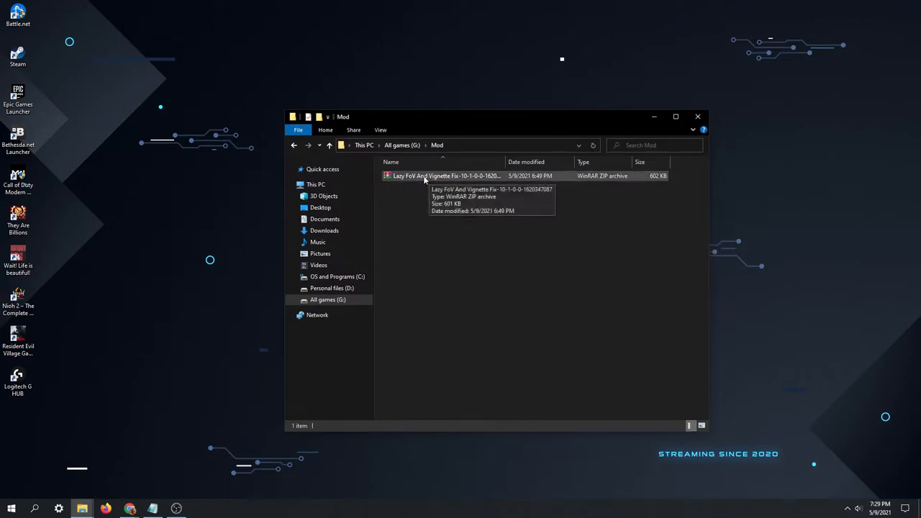
- Extract the Lazy FoV zip here and launch Lazy_FoV_Fix_Resident_Evil_Village
right_click(446, 176)
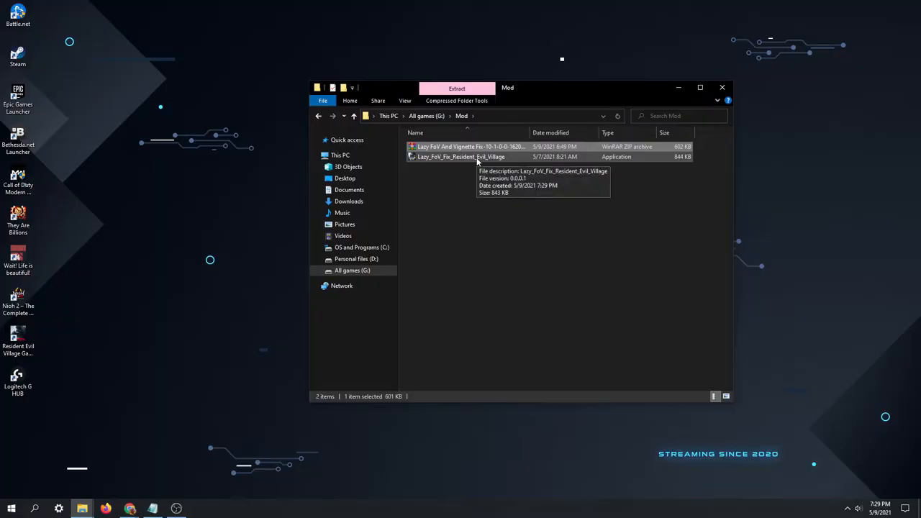
double_click(461, 156)
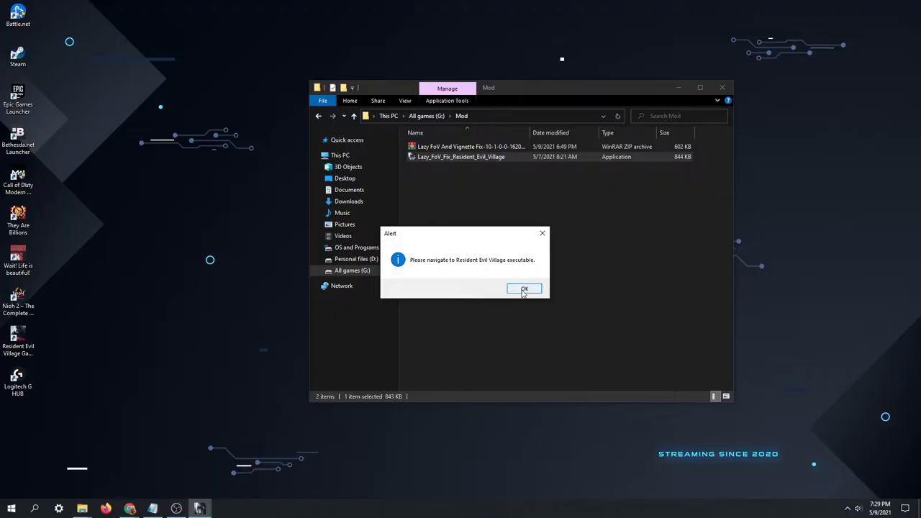
- Browse the file picker to G:\SteamLibrary\...\Resident Evil Village Gameplay Demo listing re8demo
click(524, 288)
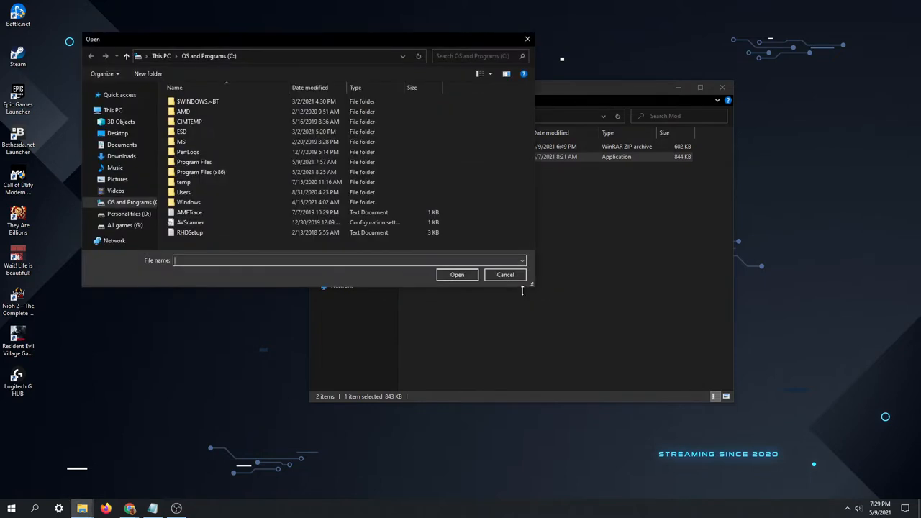
click(124, 224)
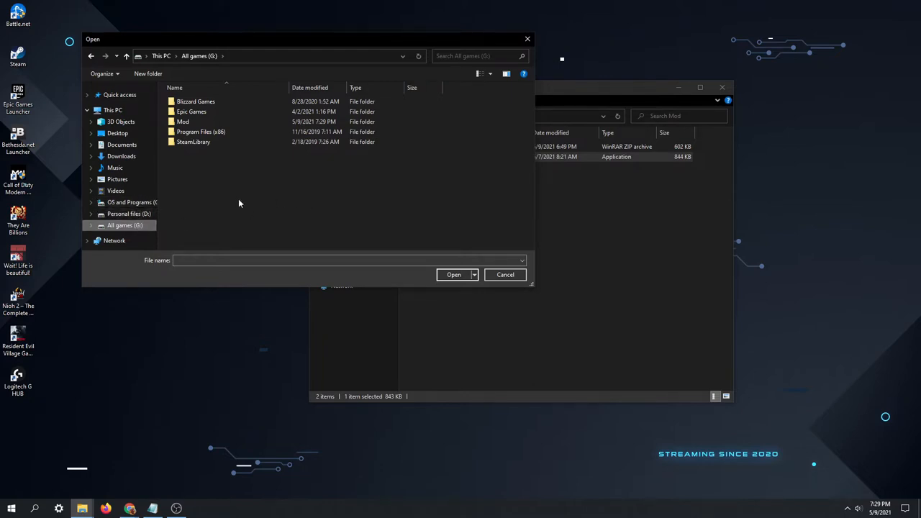
click(195, 101)
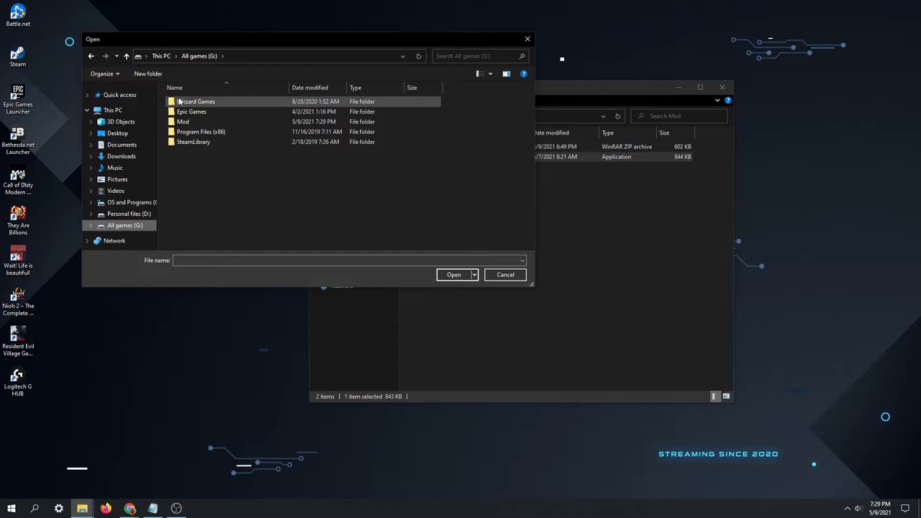
click(193, 142)
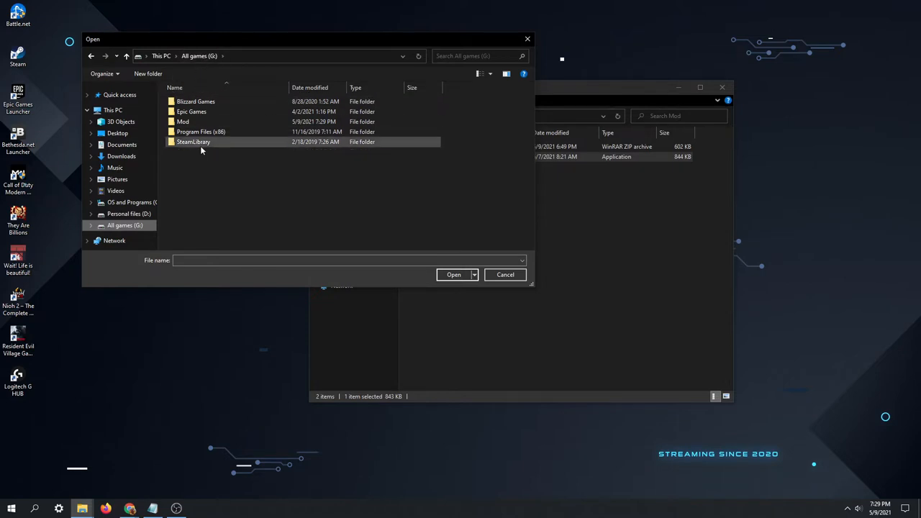
double_click(192, 142)
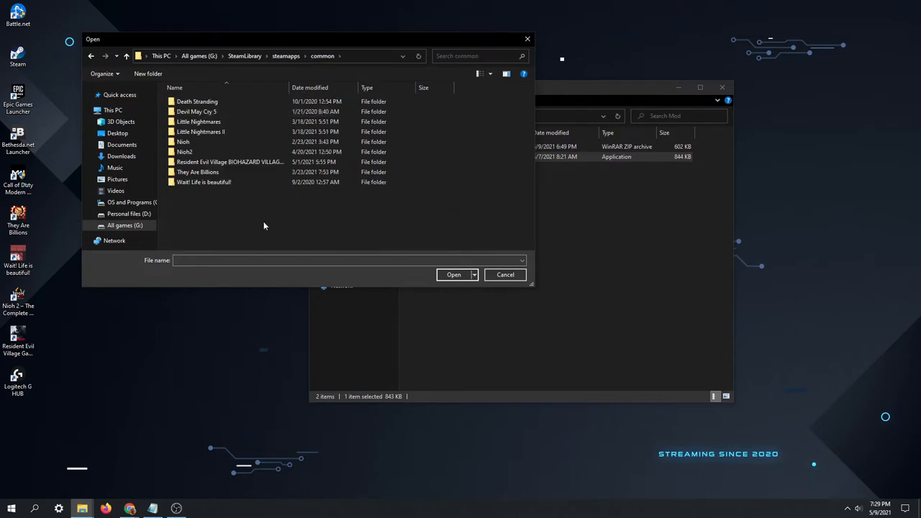
double_click(230, 161)
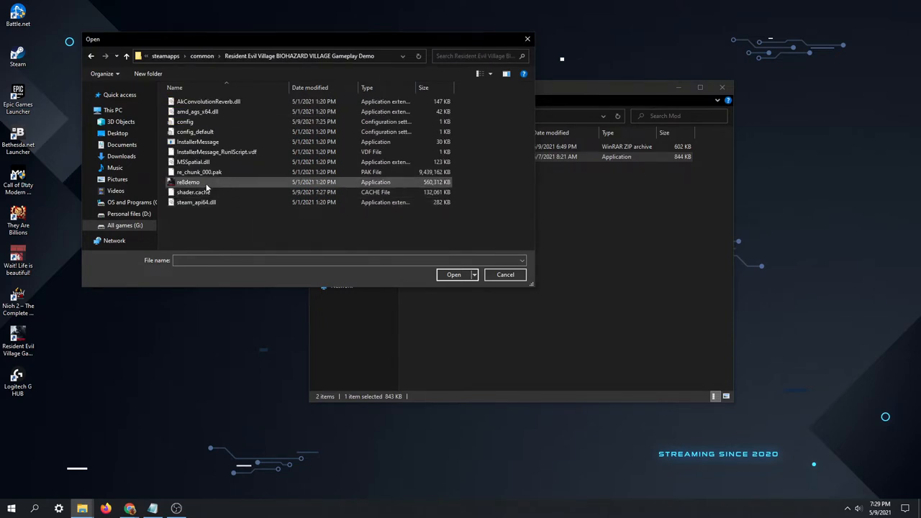
mouse_move(205, 181)
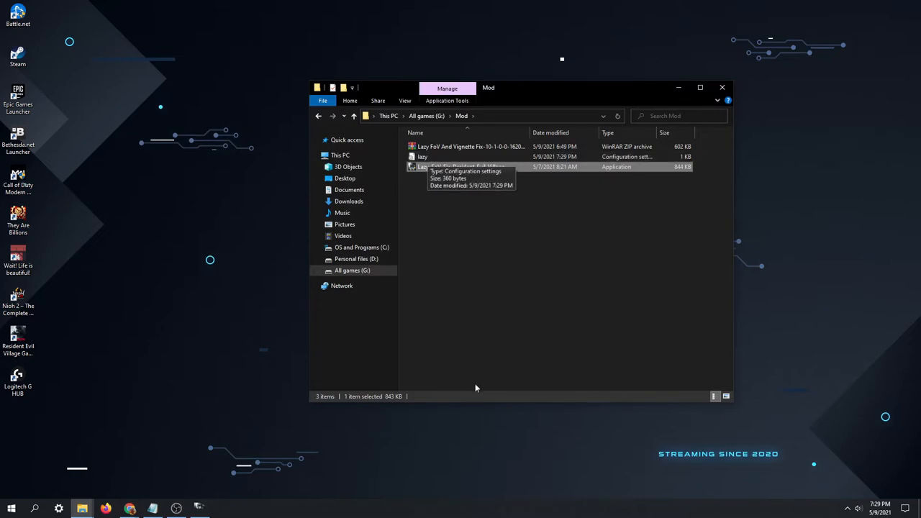
- Relaunch Lazy_FoV_Fix_Resident_Evil_Village so its Base FoV, Zoom FoV and Vignette settings await the game
double_click(460, 167)
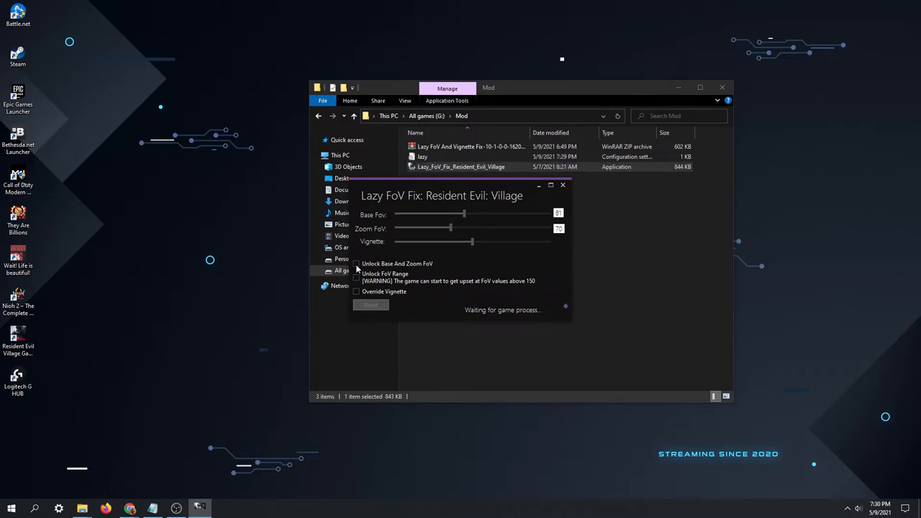
mouse_move(535, 233)
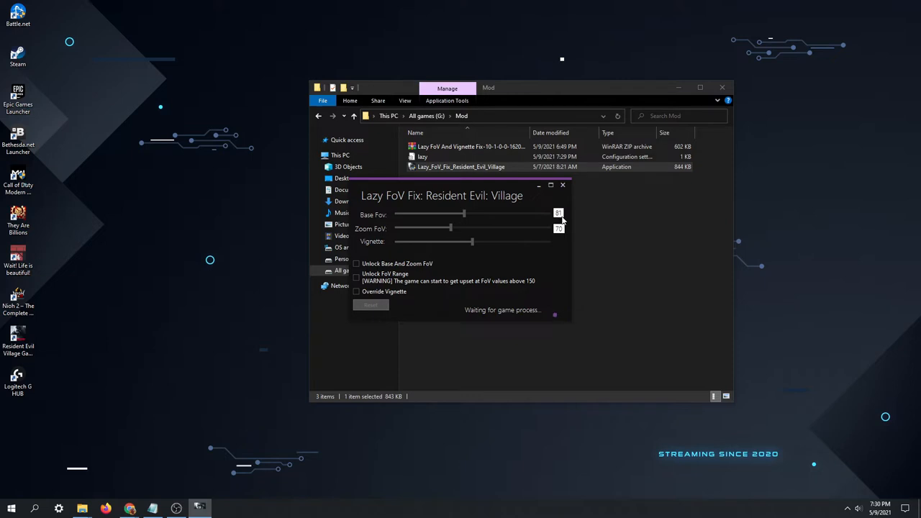
mouse_move(500, 213)
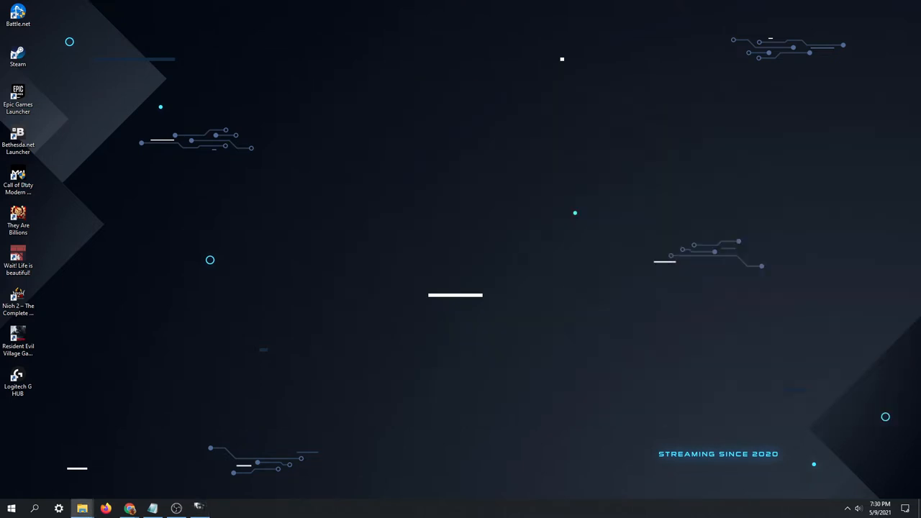
- Launch the Resident Evil Village demo from its desktop shortcut
click(18, 338)
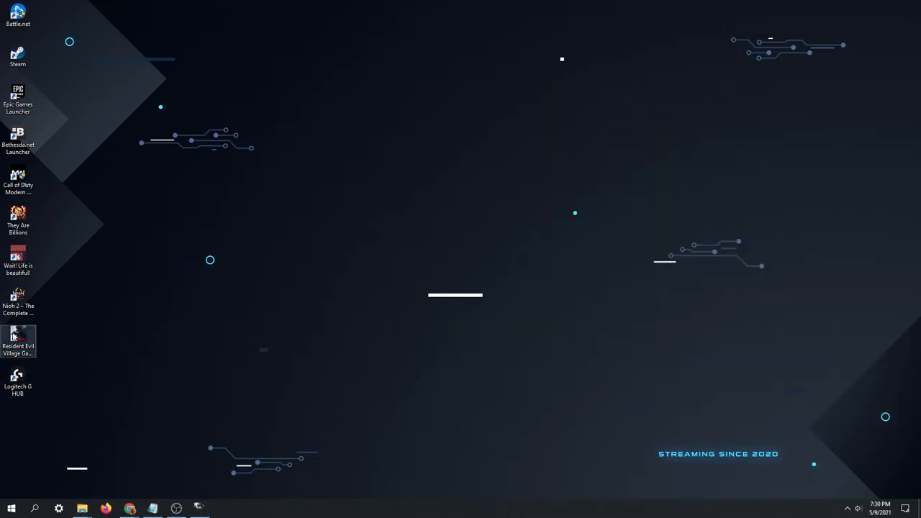
double_click(17, 338)
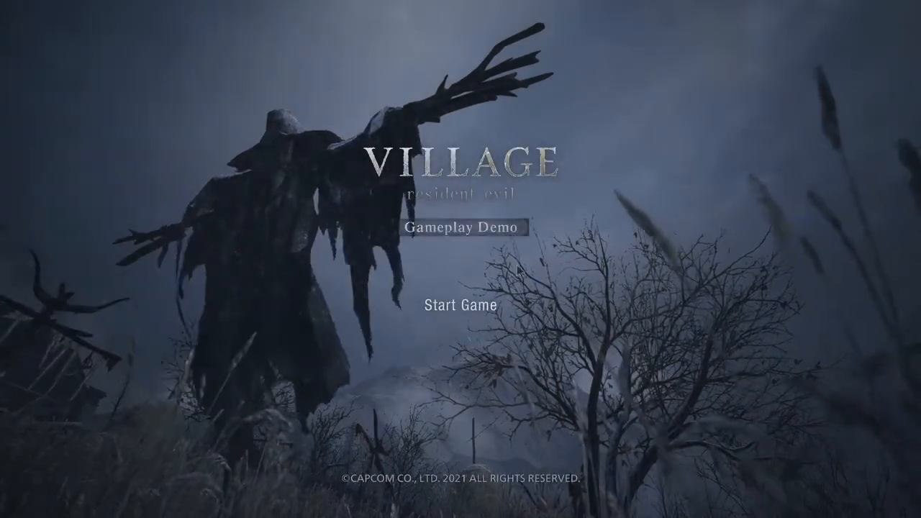
- Choose Play the Village Demo and acknowledge the 60-minute, online-only limits notice
click(461, 305)
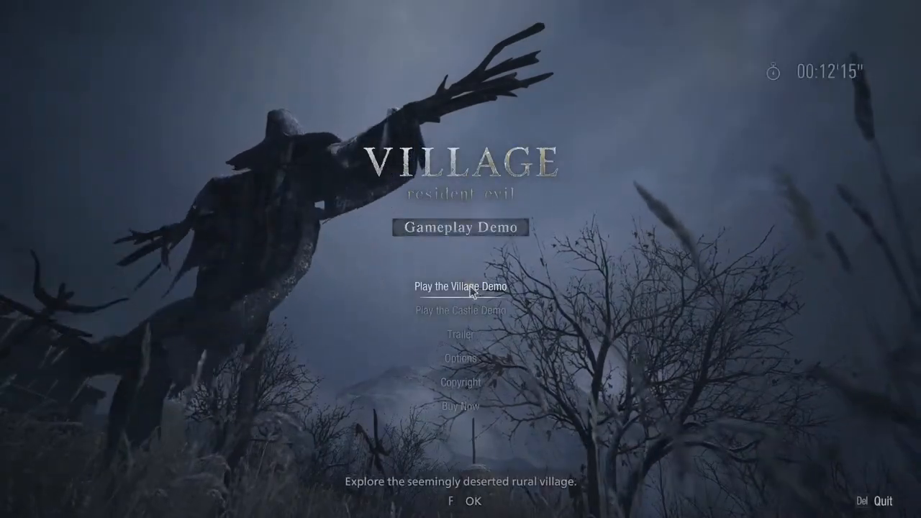
click(460, 284)
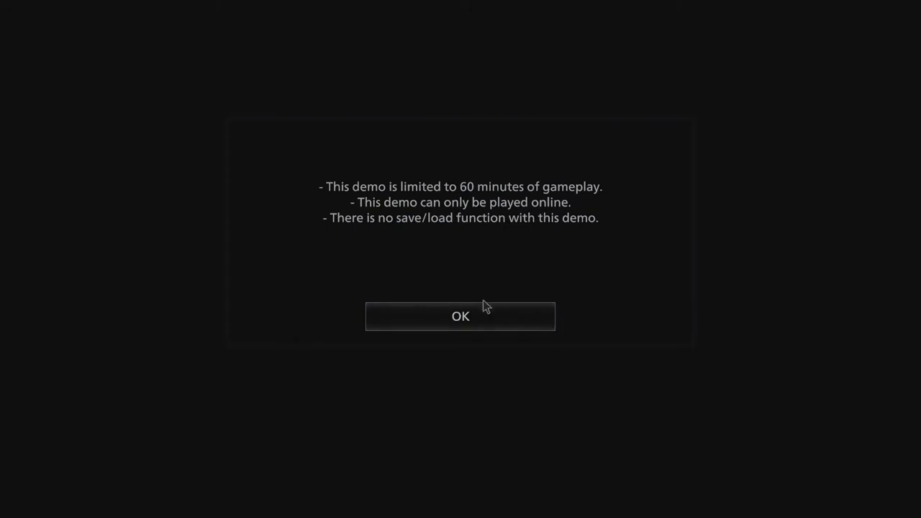
click(460, 316)
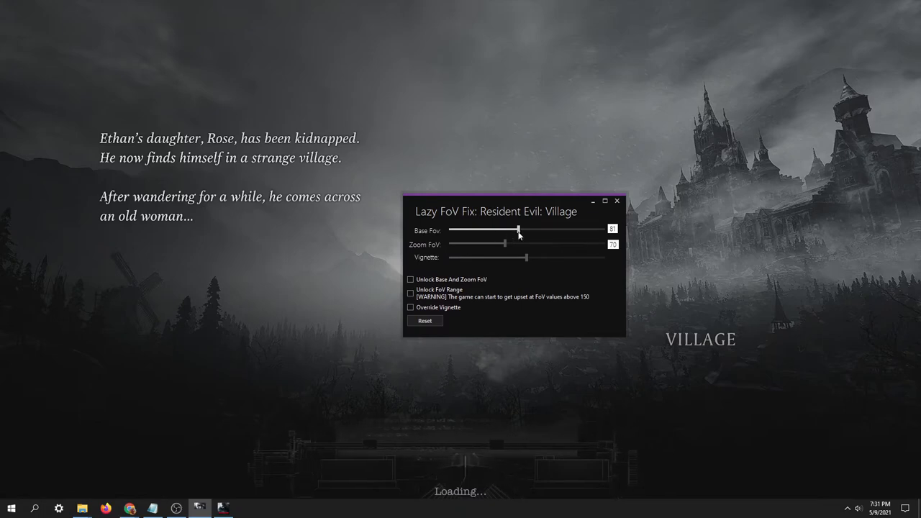
- Raise the Base FoV slider, toggling the overlay over the inventory to widen it further
drag(495, 210, 607, 205)
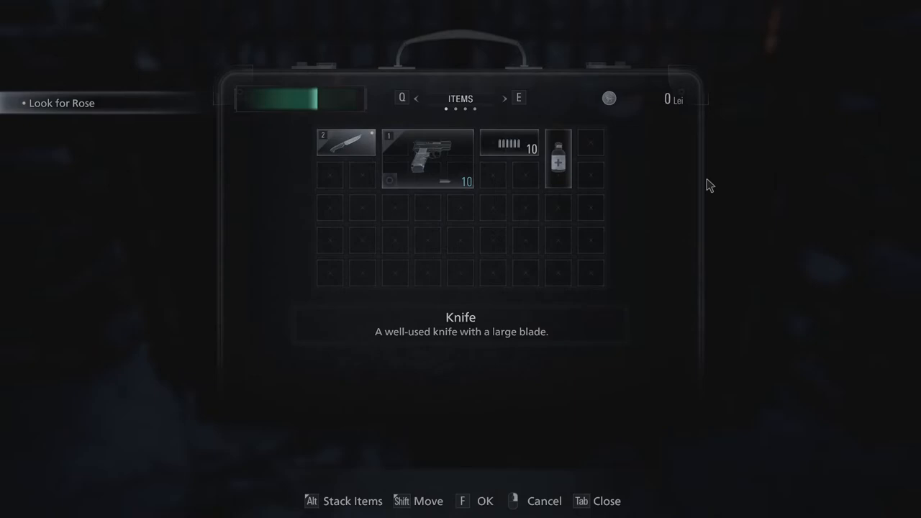
key(Tab)
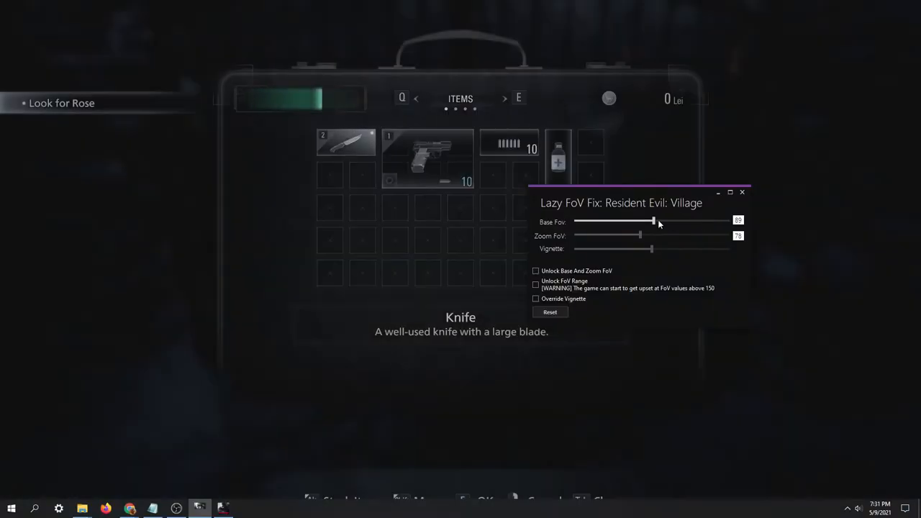
drag(639, 221, 682, 221)
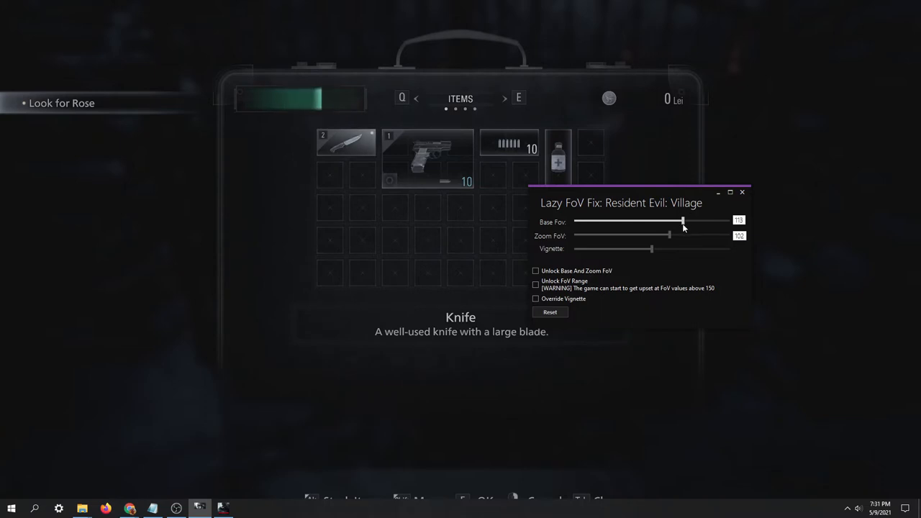
drag(682, 222, 679, 222)
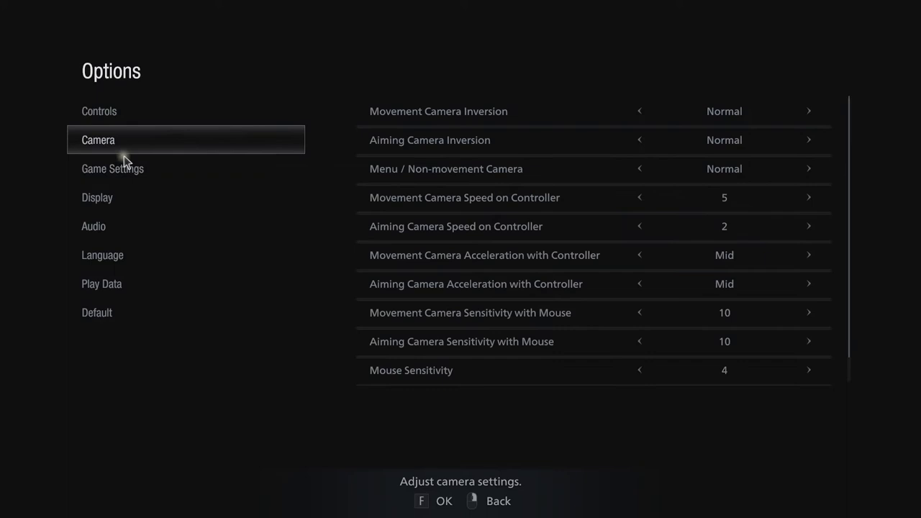
- Look through the Audio and Display categories of the game options
click(94, 226)
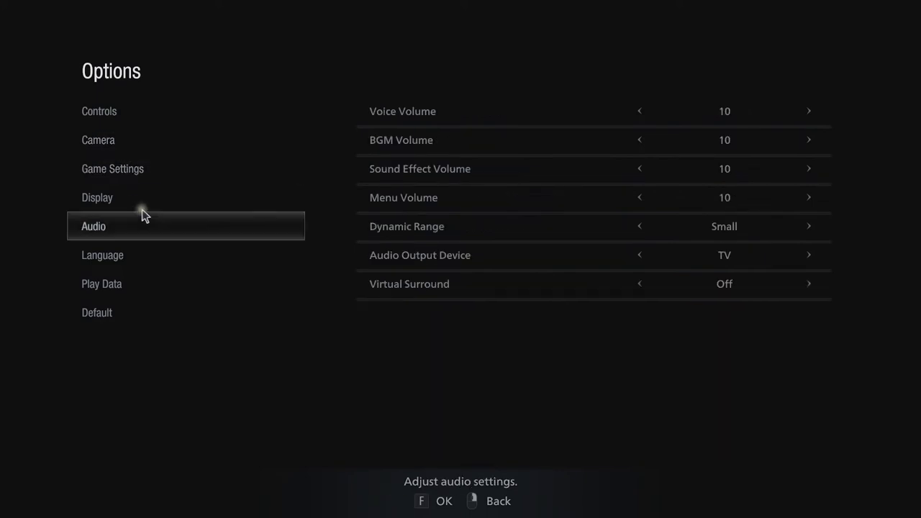
click(98, 197)
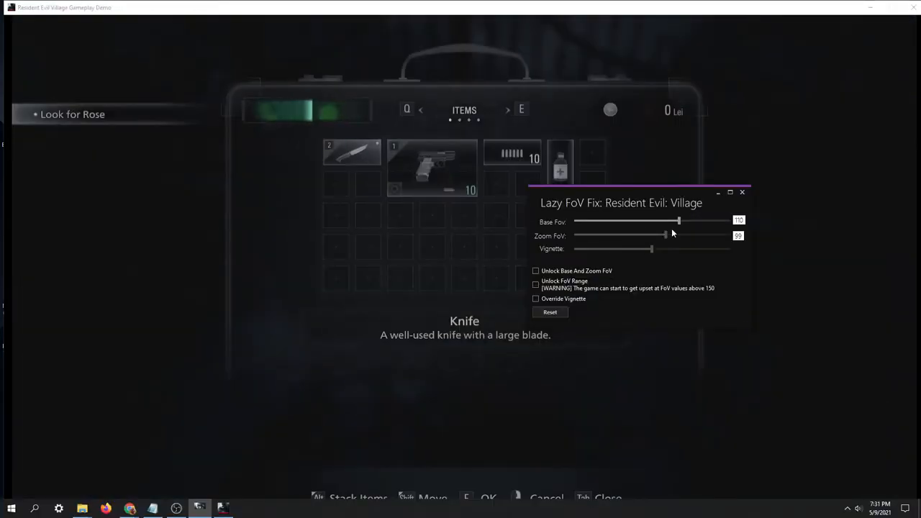
- Lower Base FoV, reopen the overlay, and nudge Base FoV back up near its high setting
drag(677, 222, 641, 221)
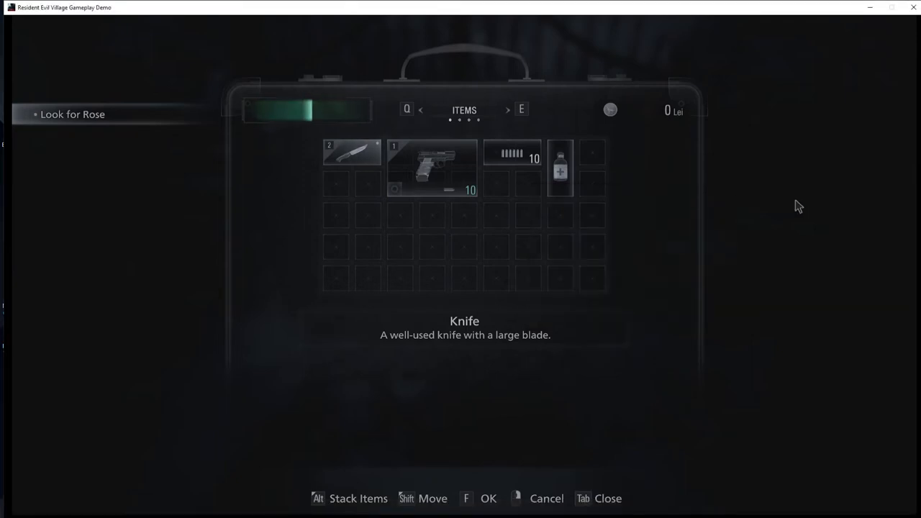
key(Tab)
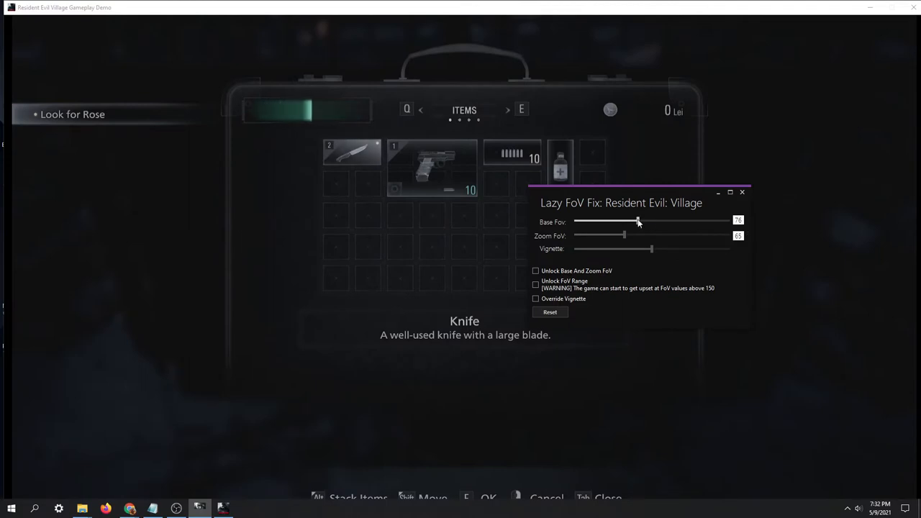
drag(637, 222, 665, 222)
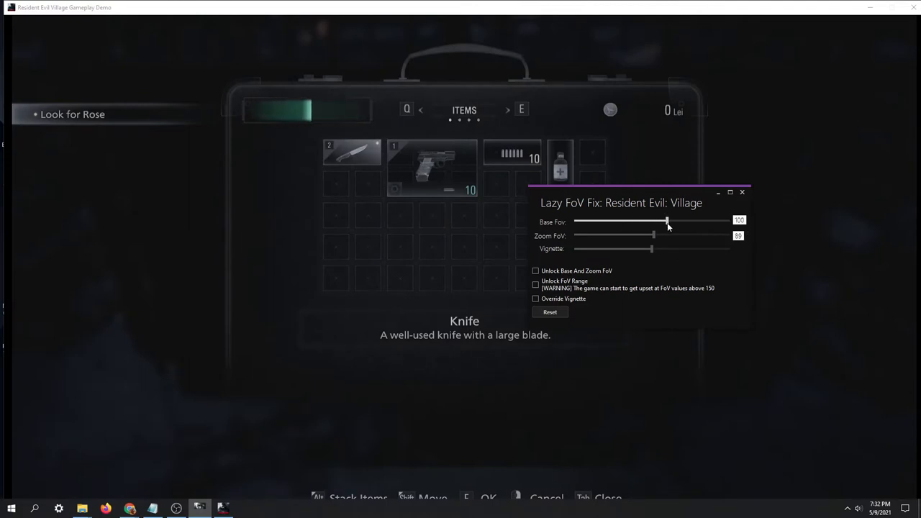
drag(665, 222, 673, 221)
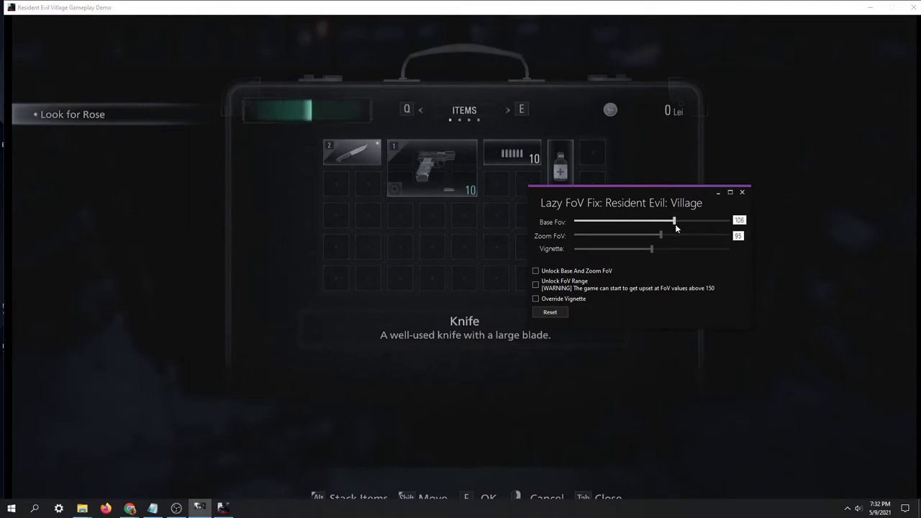
drag(673, 221, 679, 222)
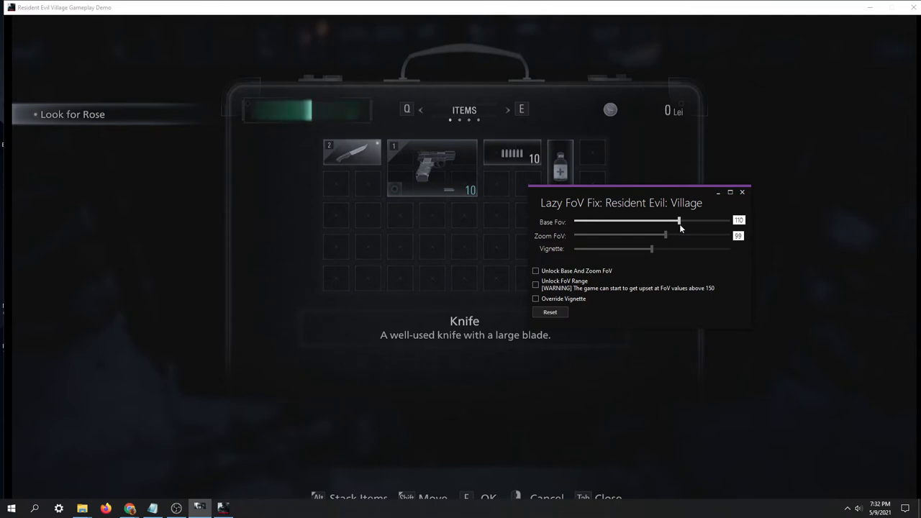
mouse_move(762, 259)
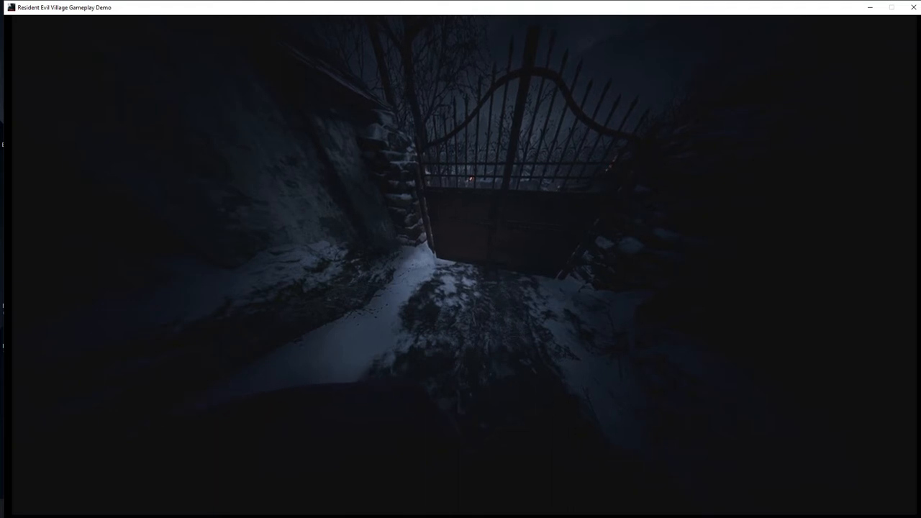
- Pause the game, pull the Base FoV slider back down, then return to the item case
key(Escape)
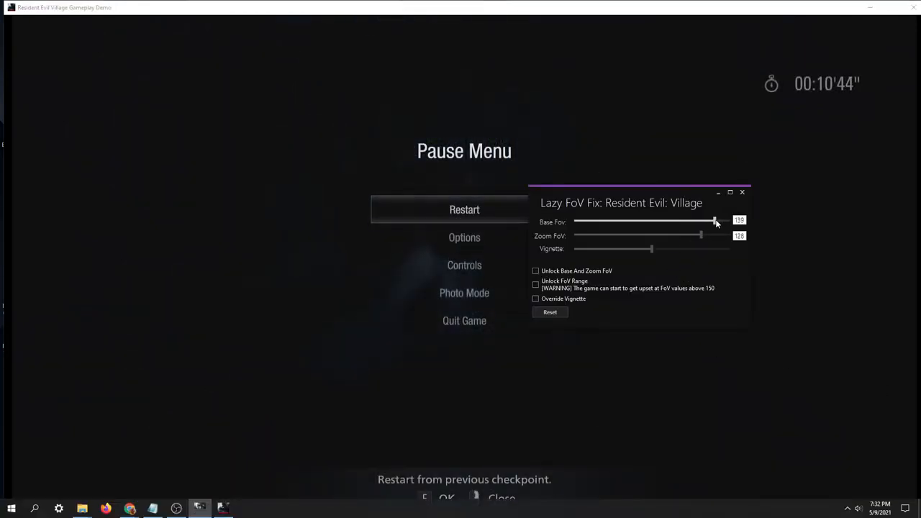
drag(717, 222, 685, 222)
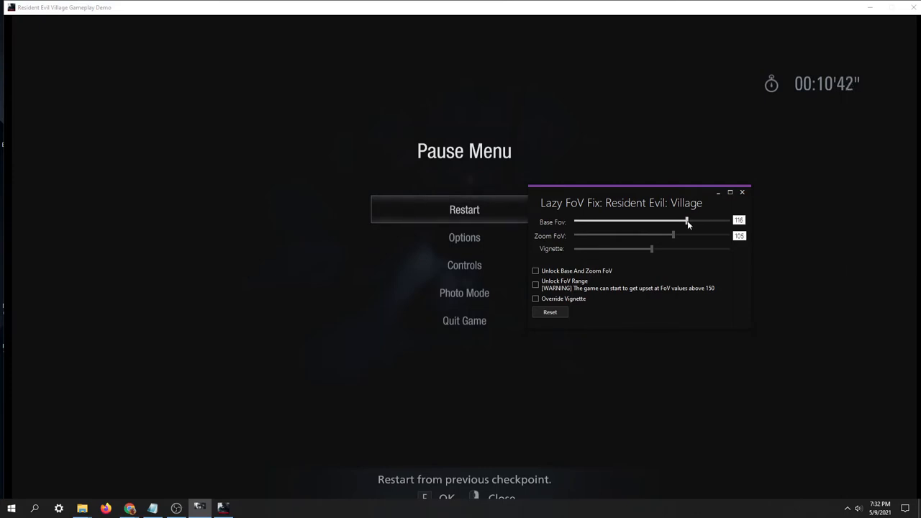
drag(687, 222, 682, 222)
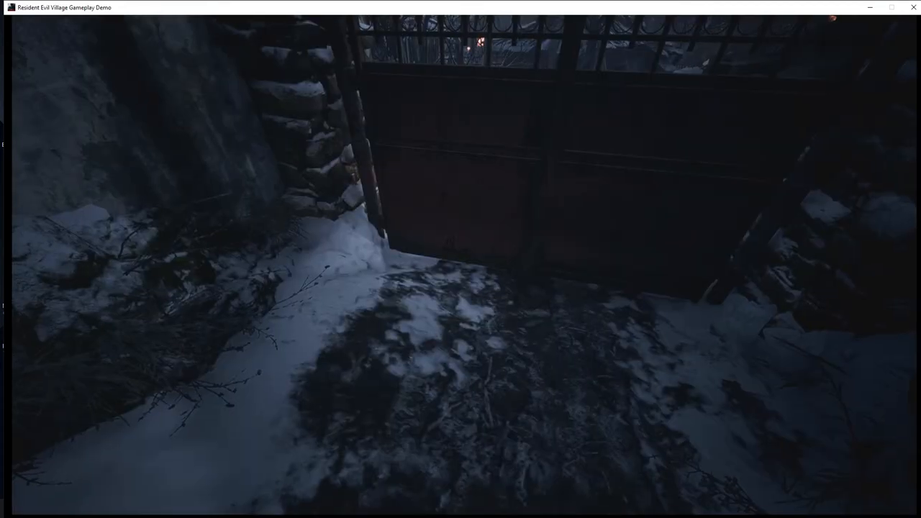
key(alt+tab)
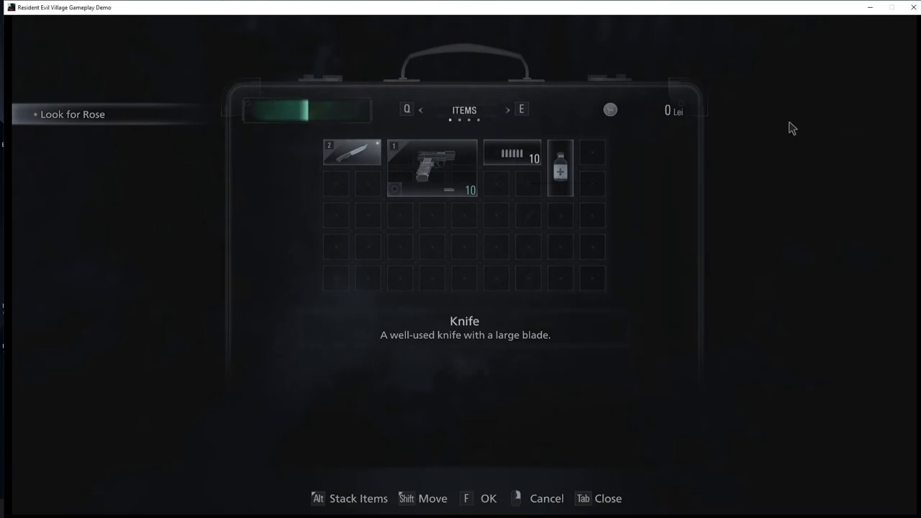
- Leave the item case and select Game Settings in the options menu
key(tab)
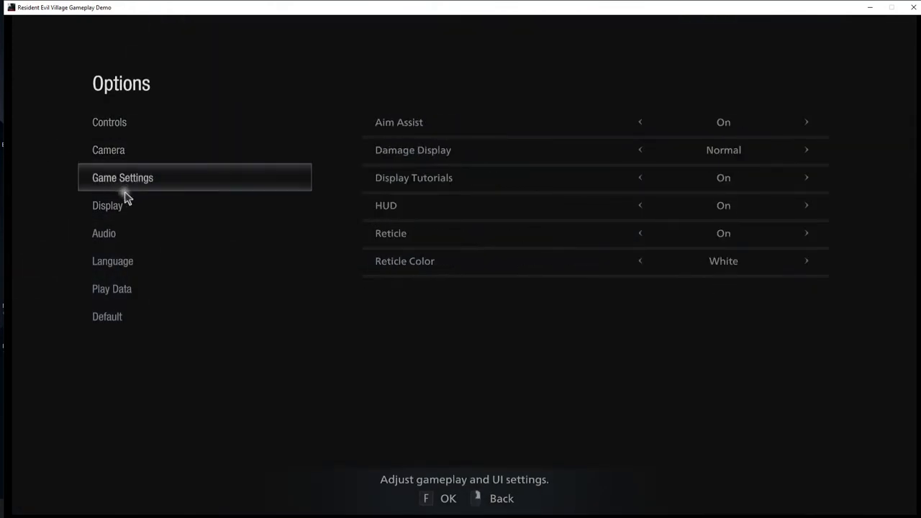
click(107, 204)
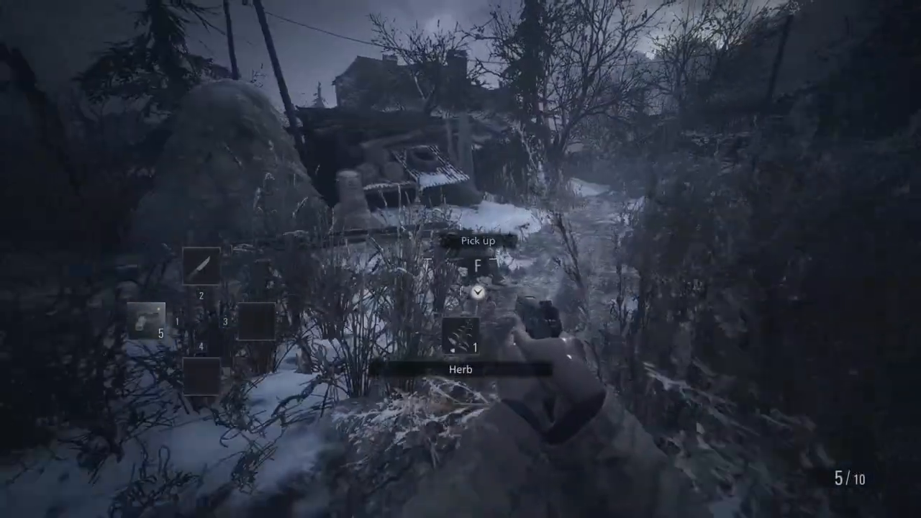
- Pick up the Herb from the snowy undergrowth
key(f)
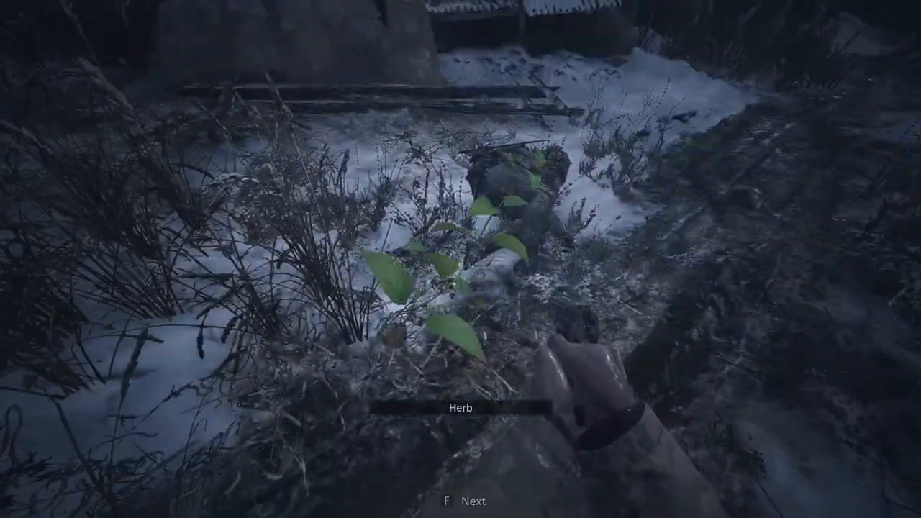